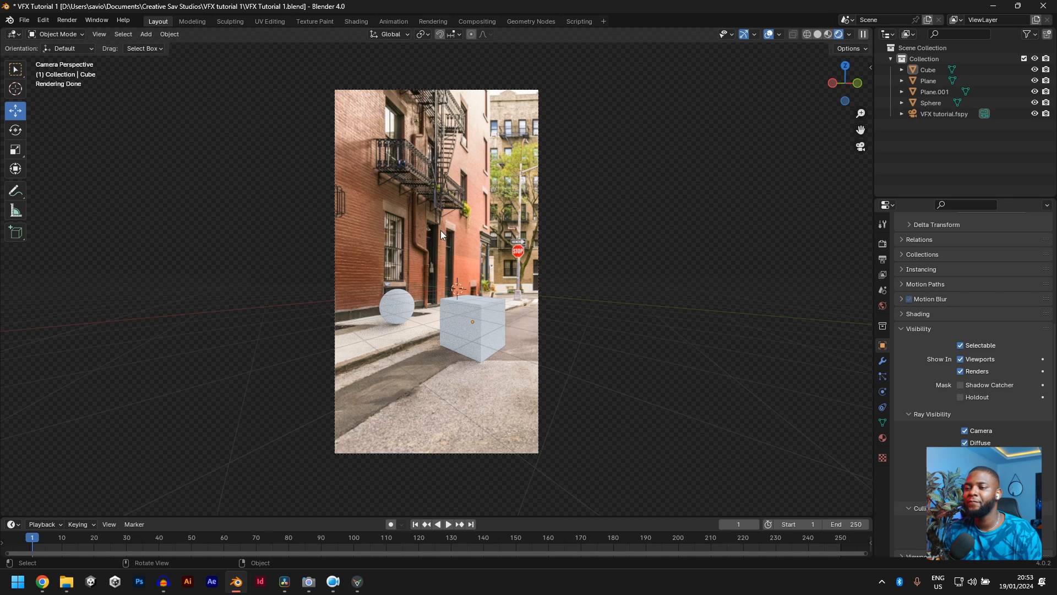
Select the Plane.001 wall plane and show its empty Material Properties.
left_click(928, 81)
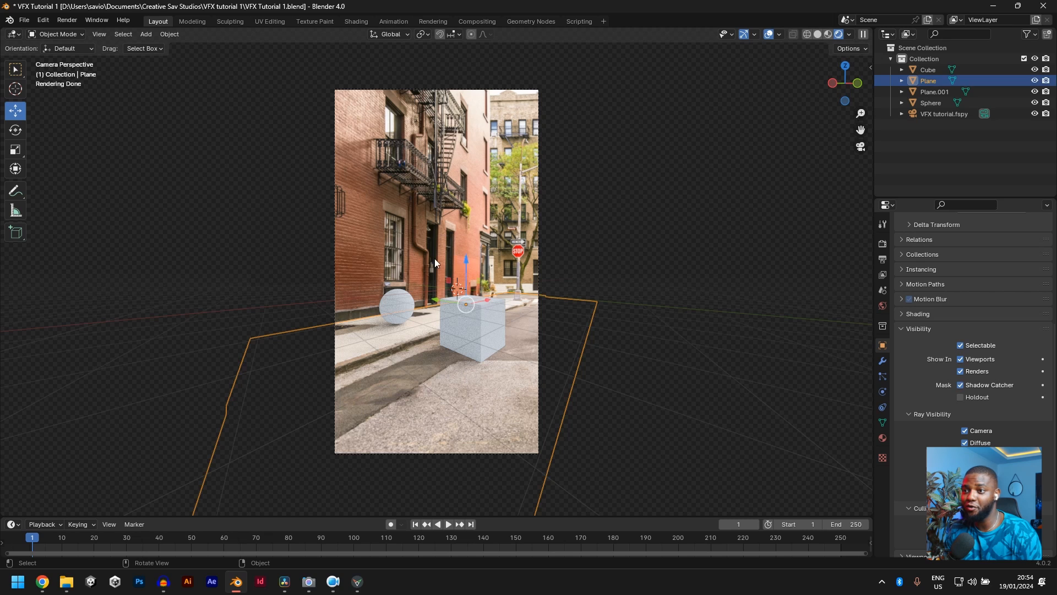
mouse_move(380, 243)
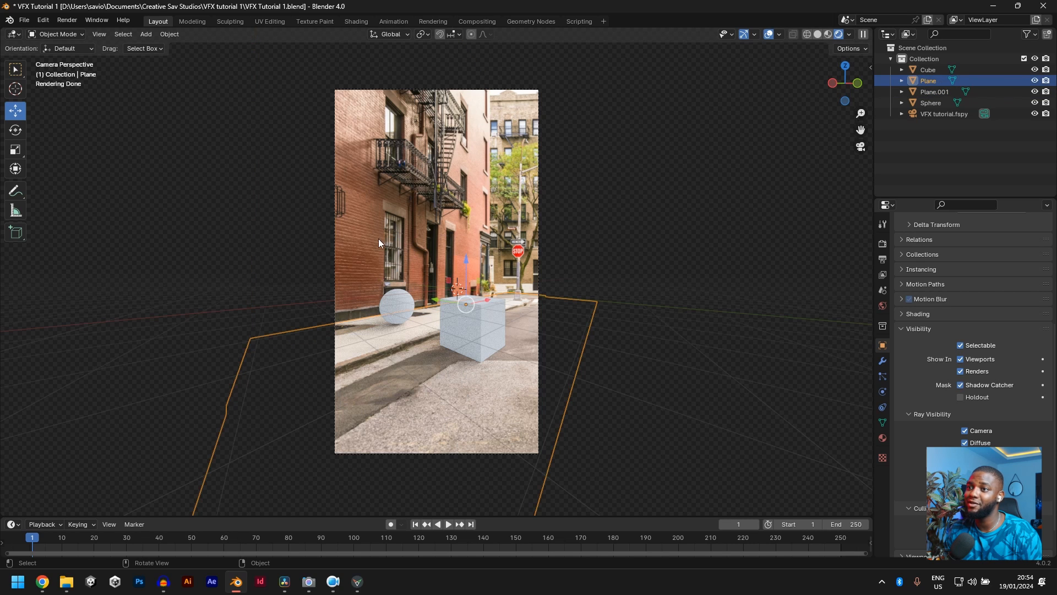
left_click(934, 91)
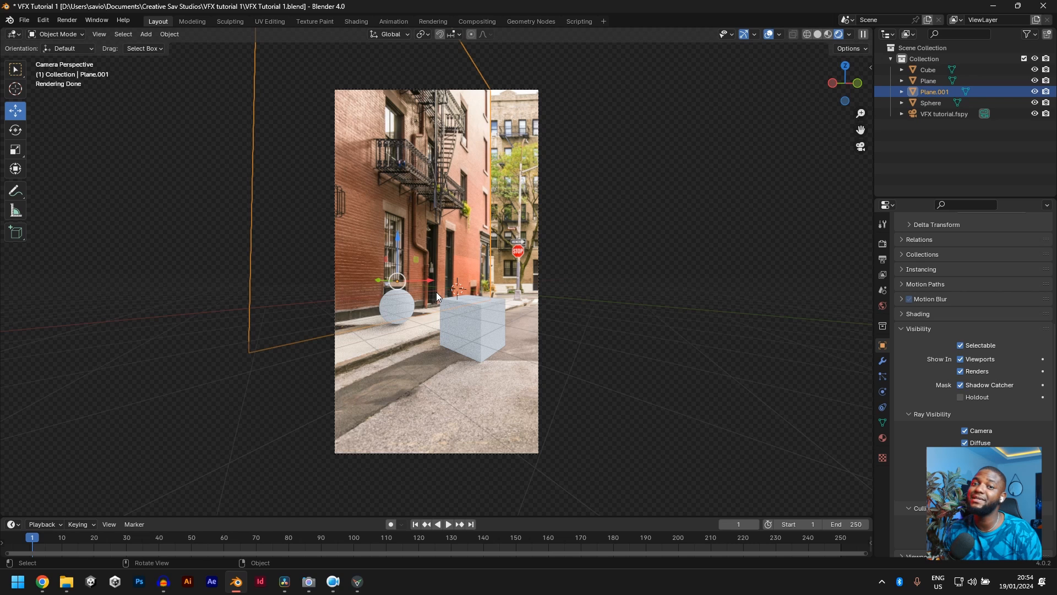
mouse_move(382, 264)
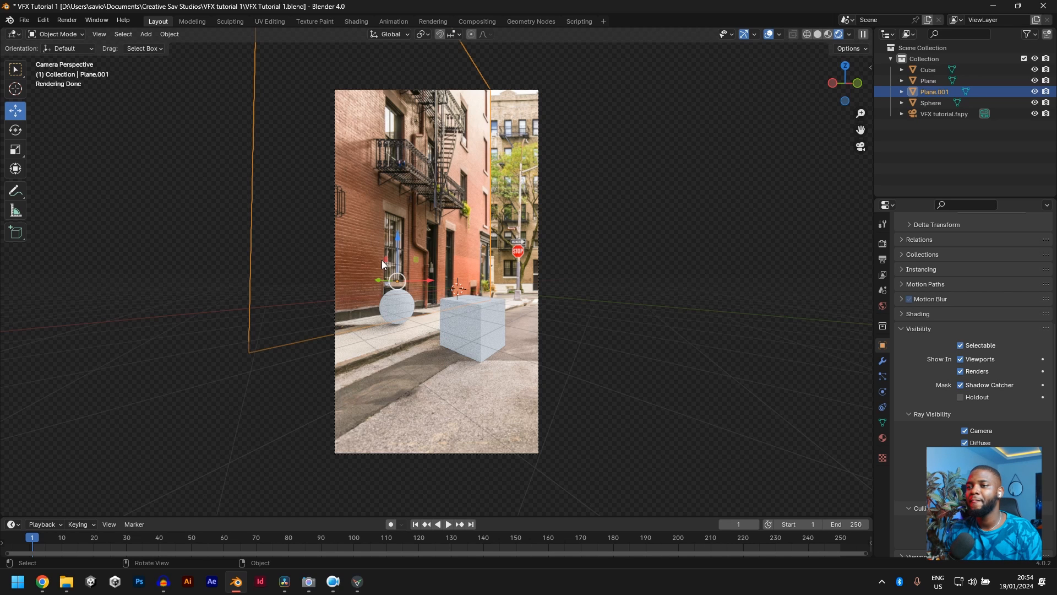
mouse_move(496, 234)
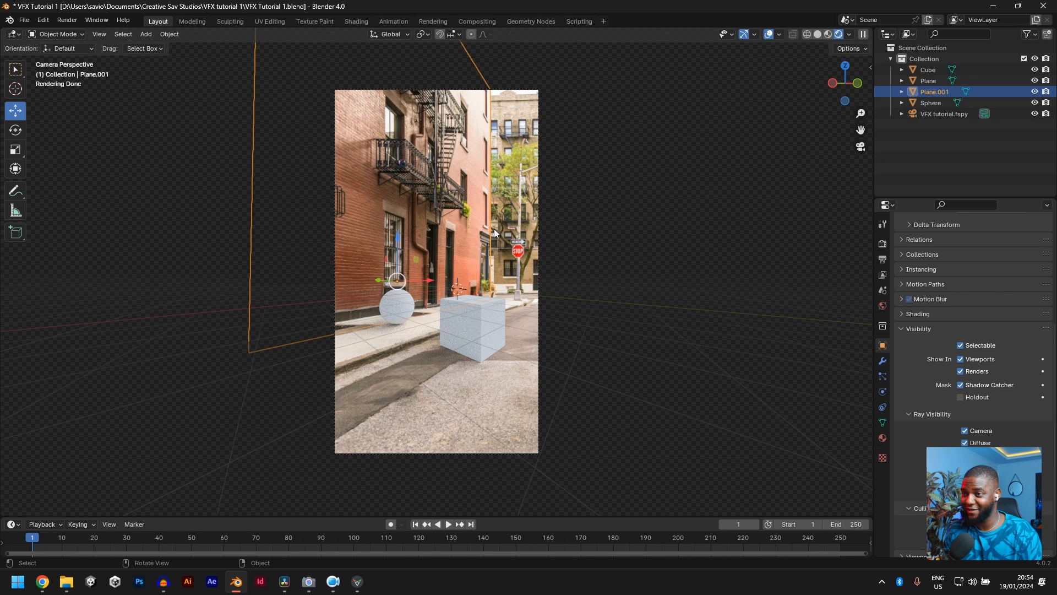
left_click(883, 438)
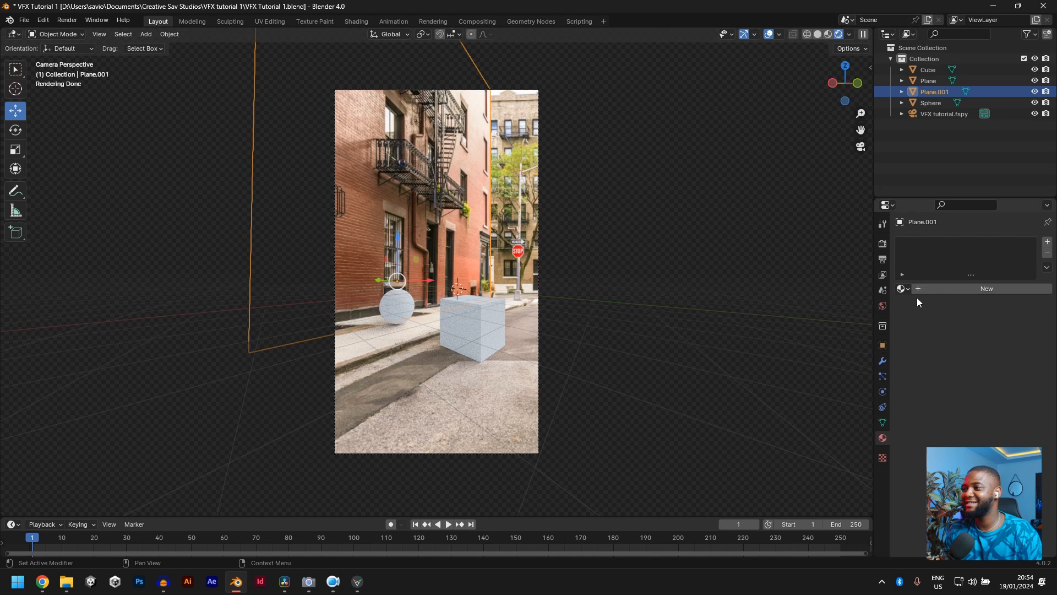
Create Material.001 on the Plane.001 wall and Material.002 on the ground Plane.
left_click(1002, 358)
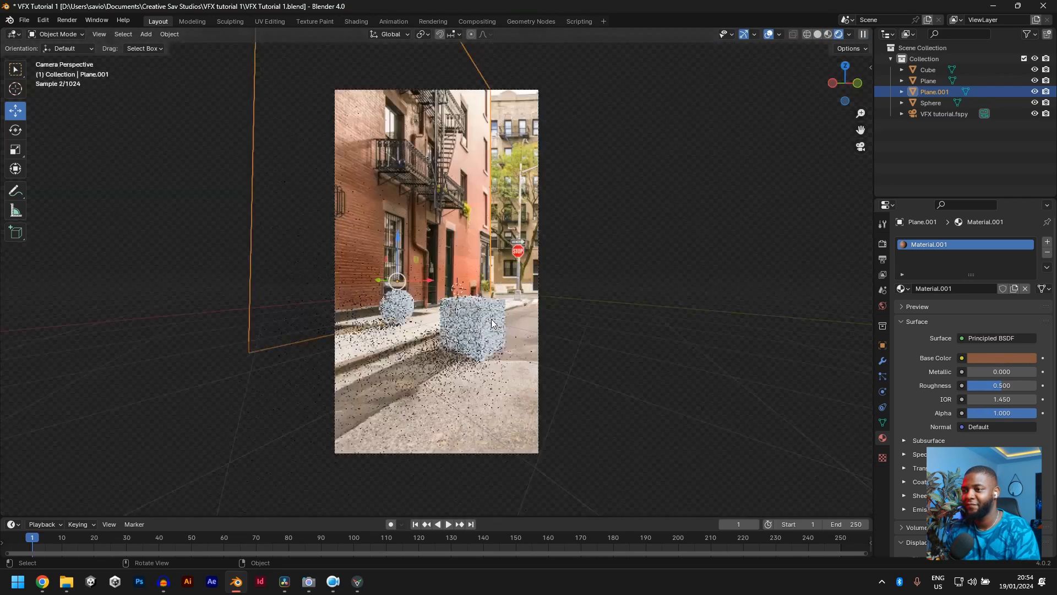
left_click(928, 80)
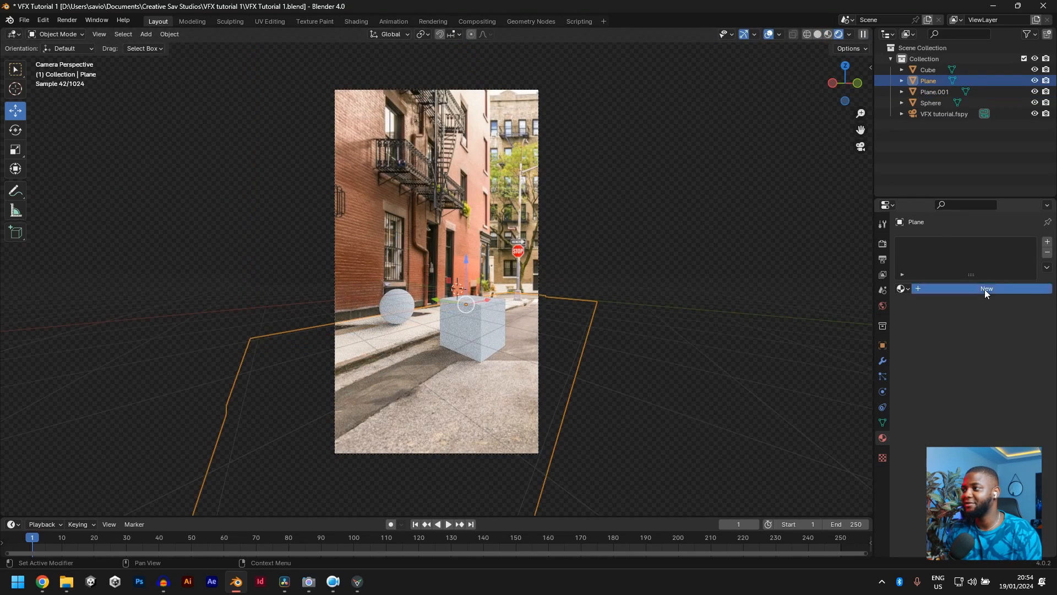
left_click(987, 289)
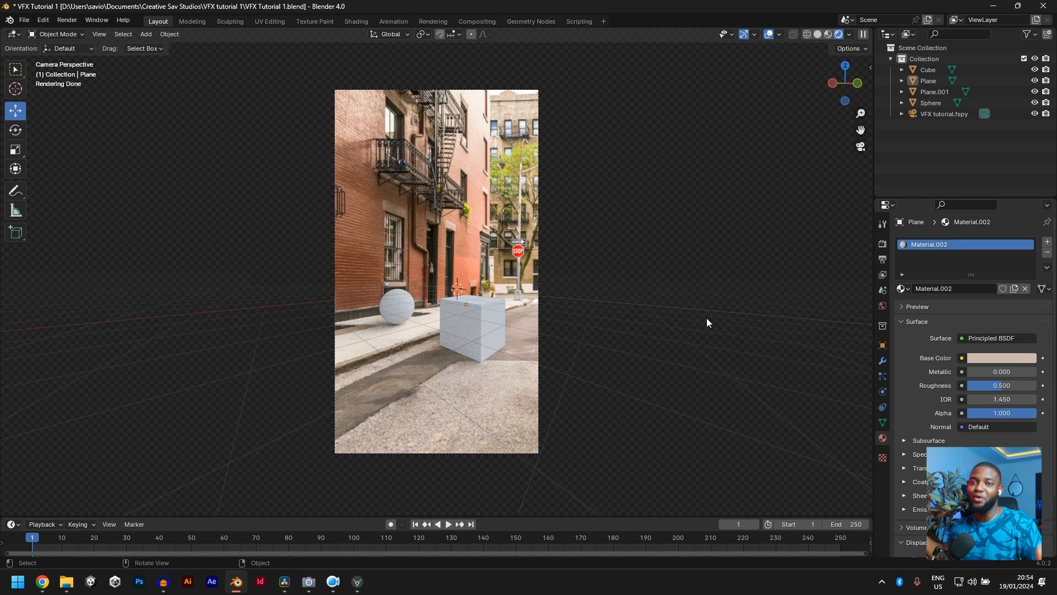
mouse_move(582, 309)
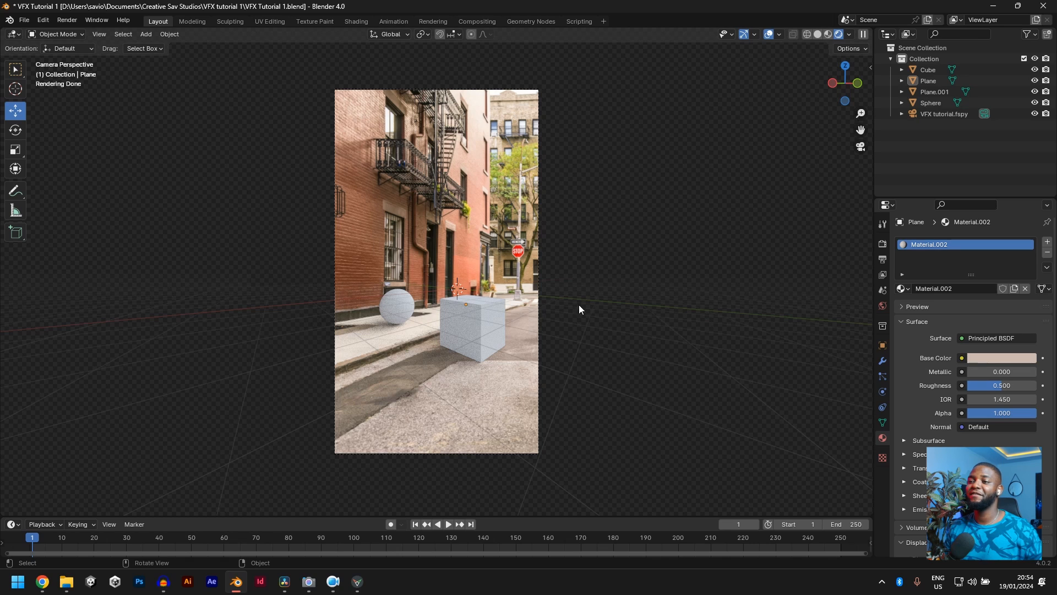
mouse_move(473, 408)
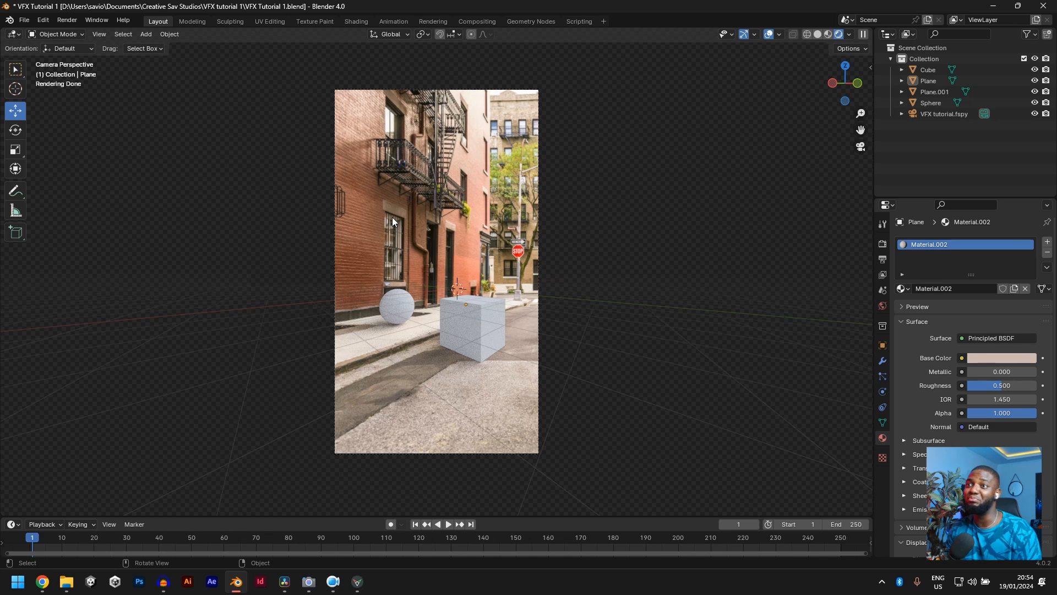
Clear the selection and reselect the Plane.001 wall plane on its own.
left_click(934, 91)
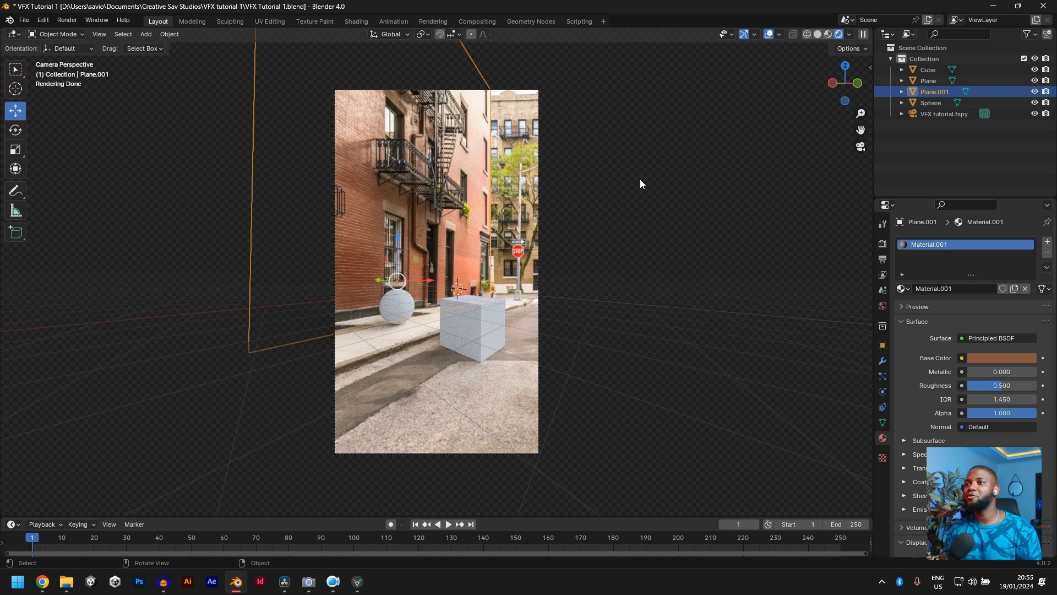
mouse_move(403, 184)
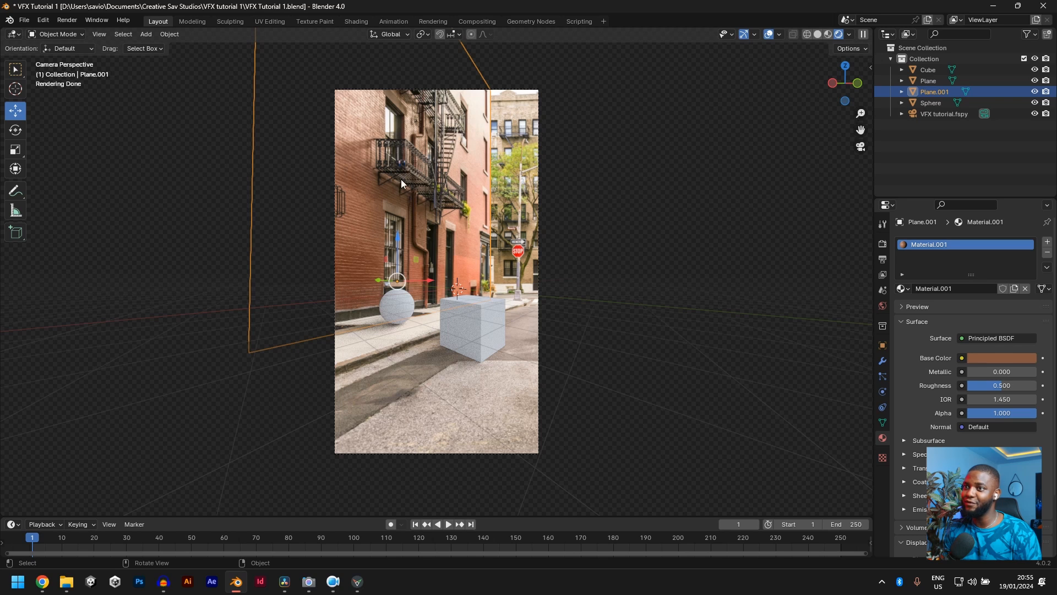
left_click(266, 166)
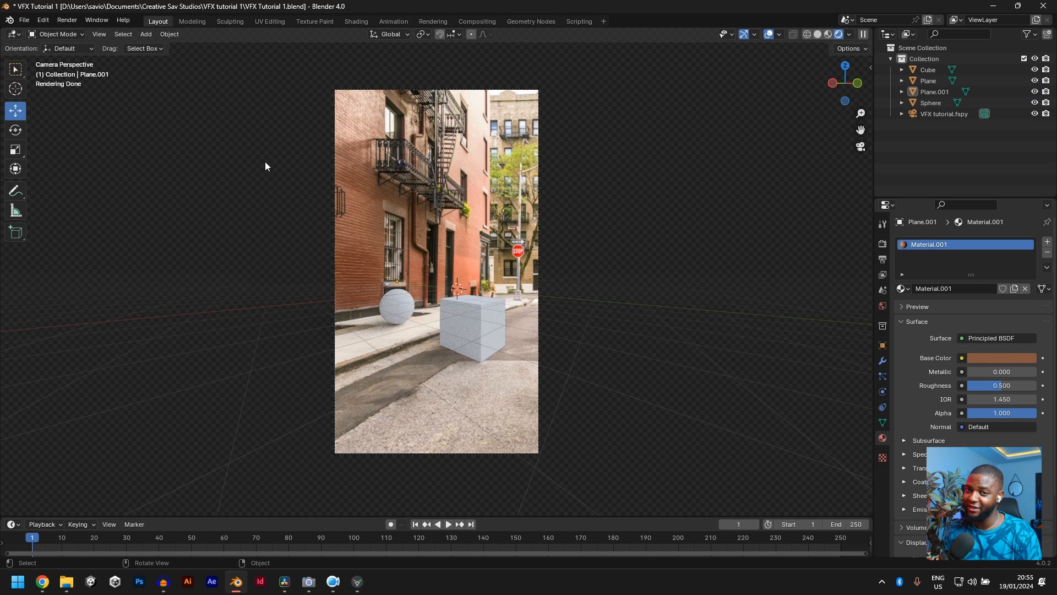
left_click(935, 91)
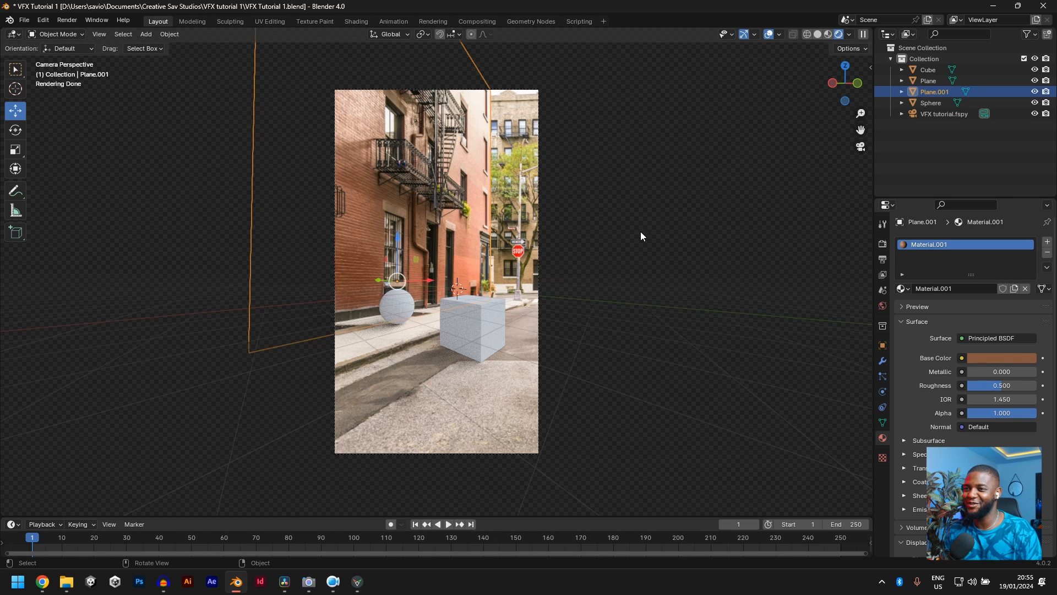
mouse_move(645, 249)
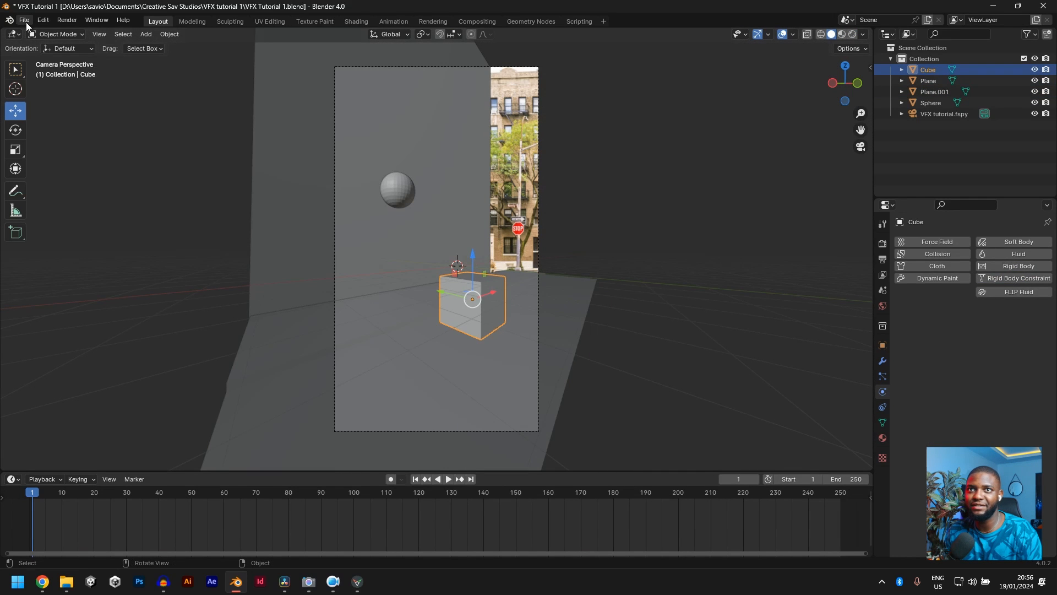
Import the drone FBX model into the scene and resize it above the cube.
left_click(25, 20)
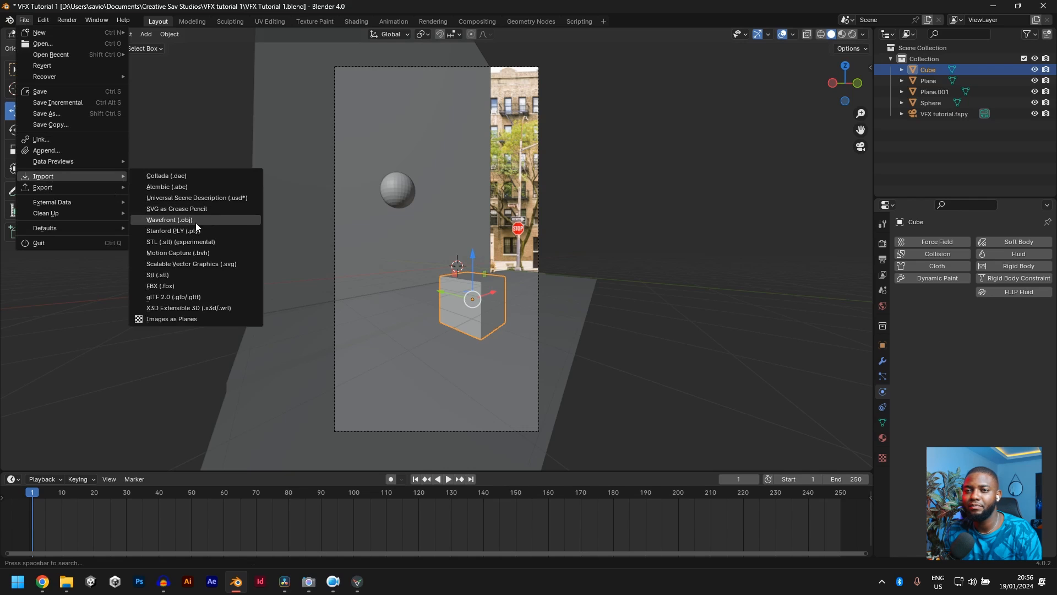
left_click(160, 285)
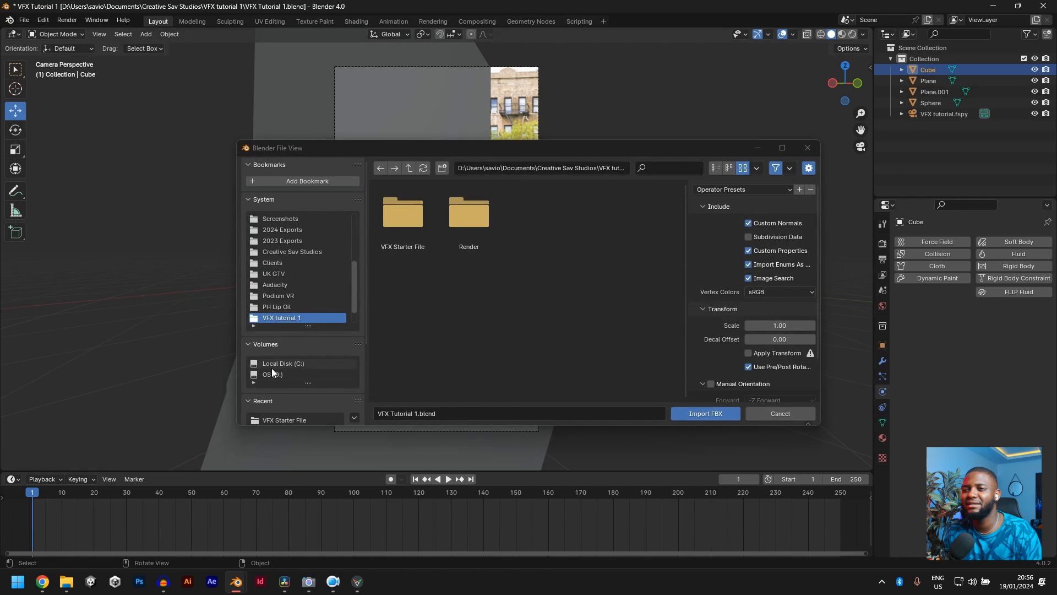
left_click(705, 413)
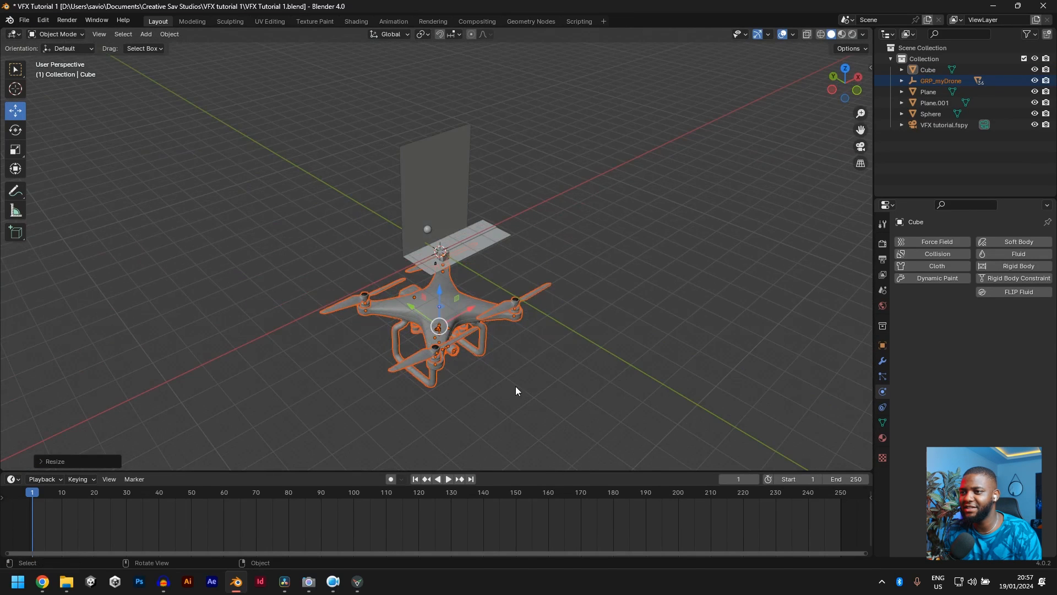
key("KP_1")
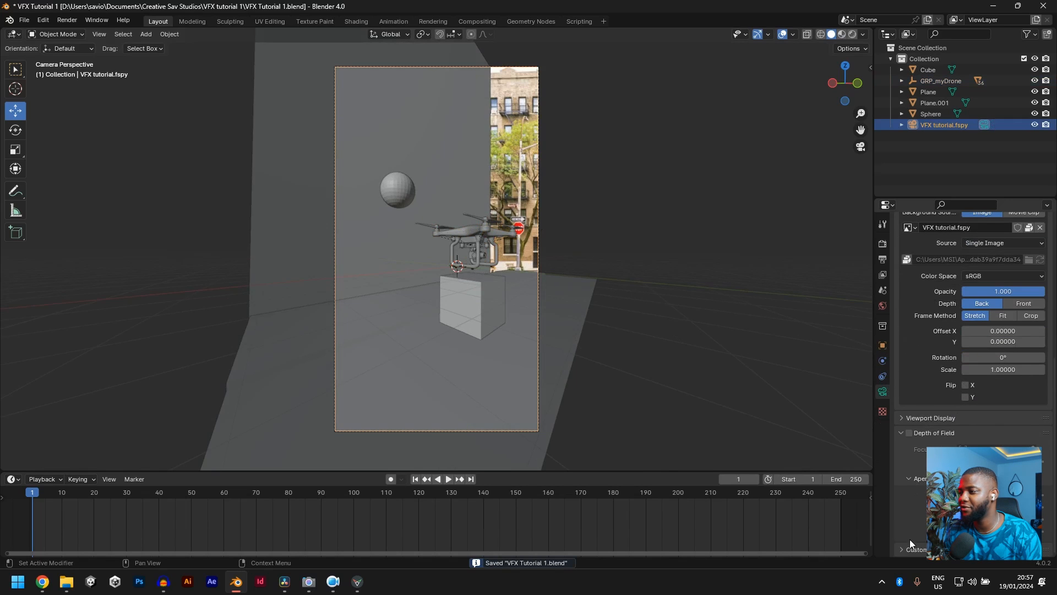
scroll("down", 3)
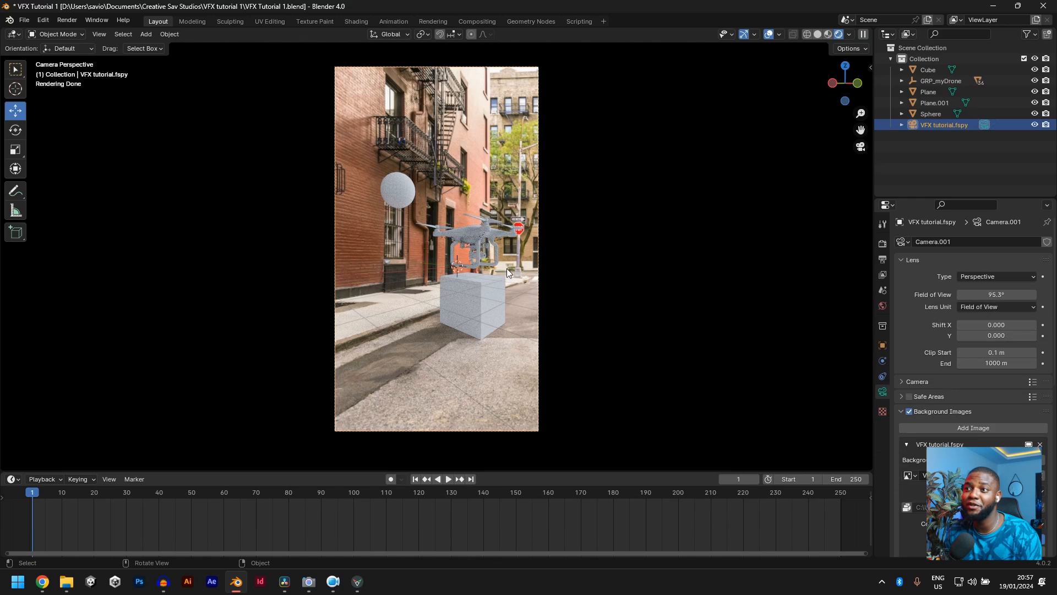
left_click(471, 300)
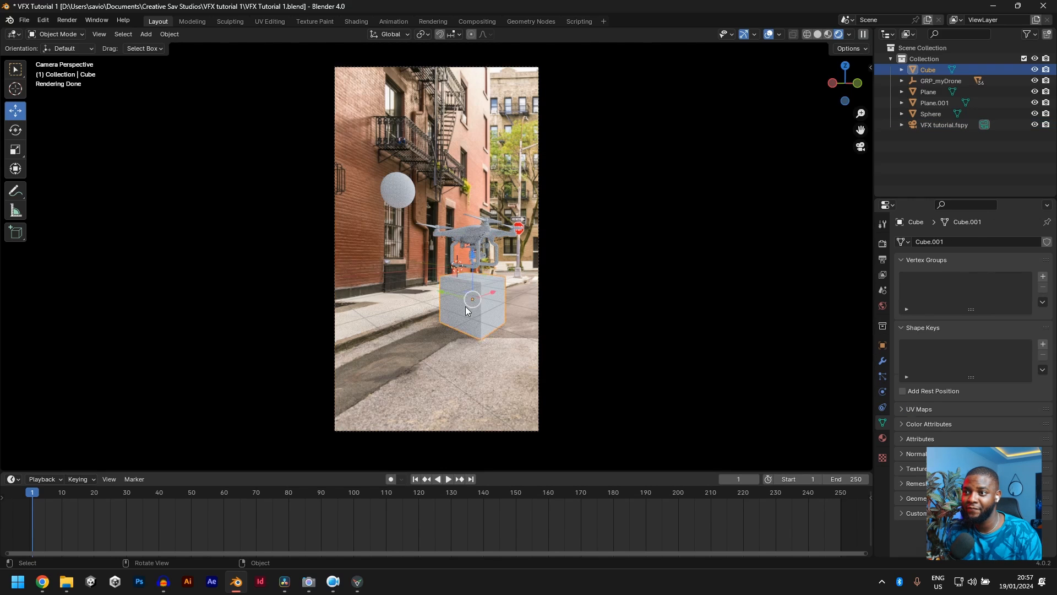
left_click_drag(472, 298, 426, 315)
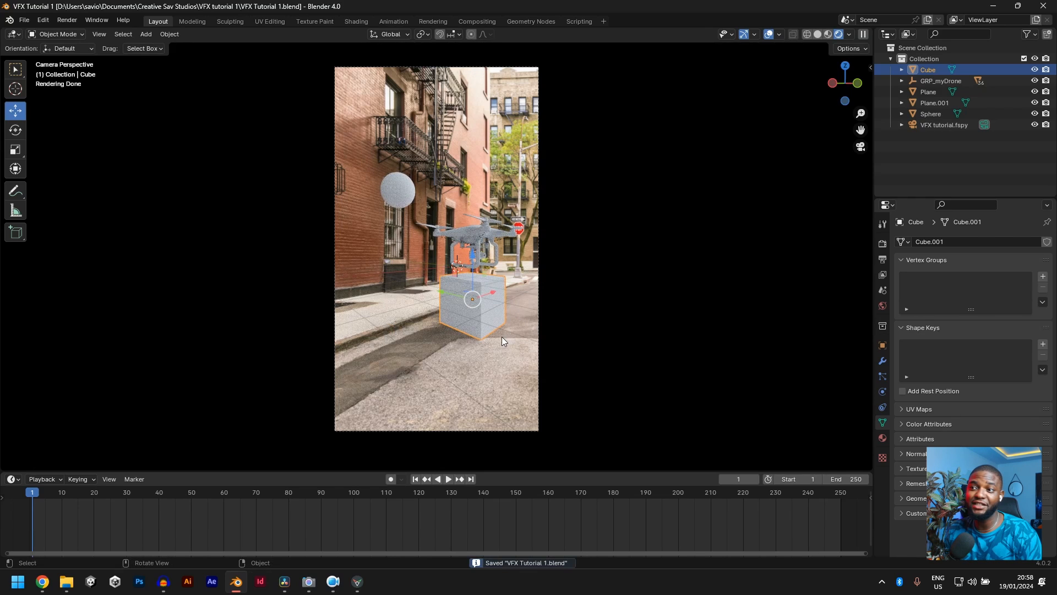
left_click(928, 91)
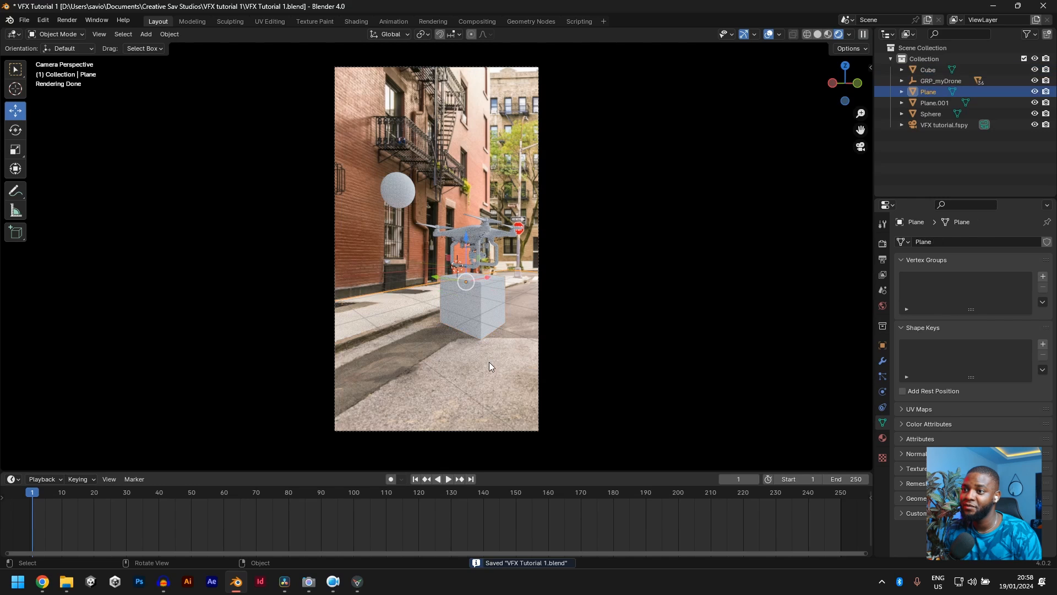
left_click(471, 311)
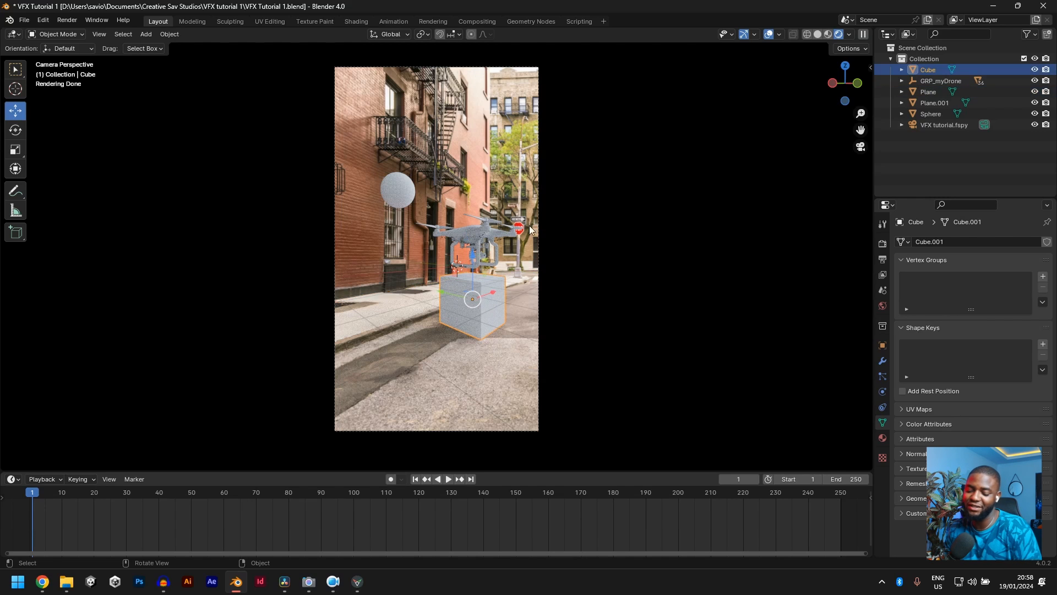
Add a Sun light to the scene and set its strength to 10.
left_click(145, 35)
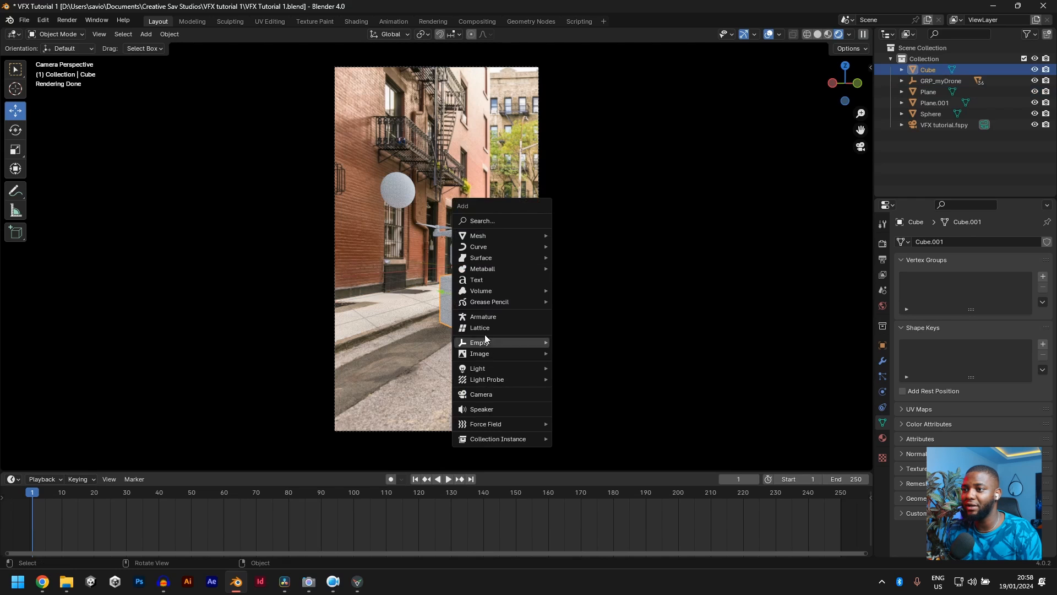
mouse_move(477, 367)
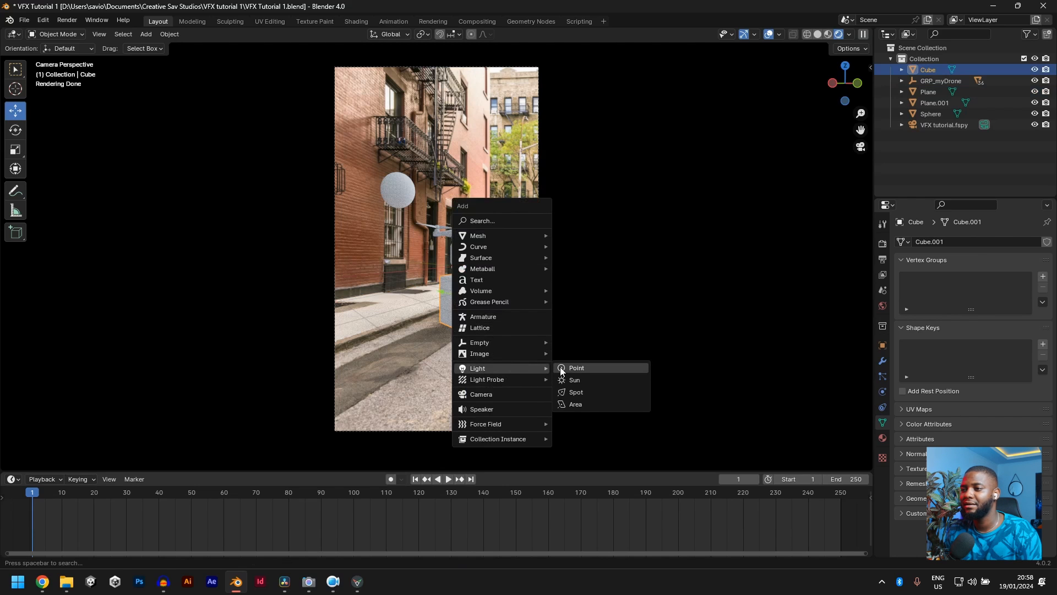
left_click(575, 380)
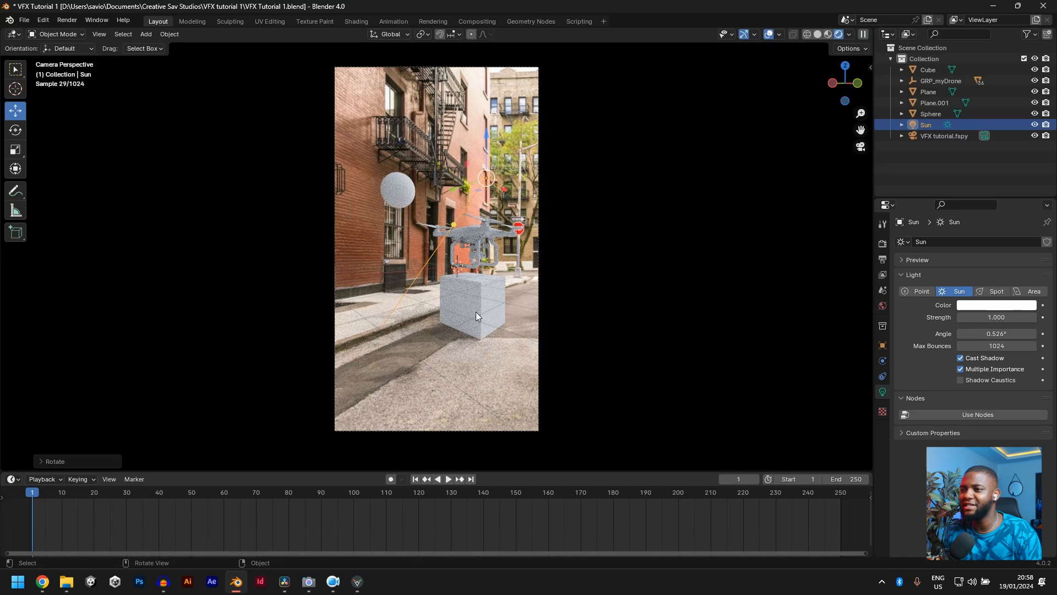
double_click(995, 317)
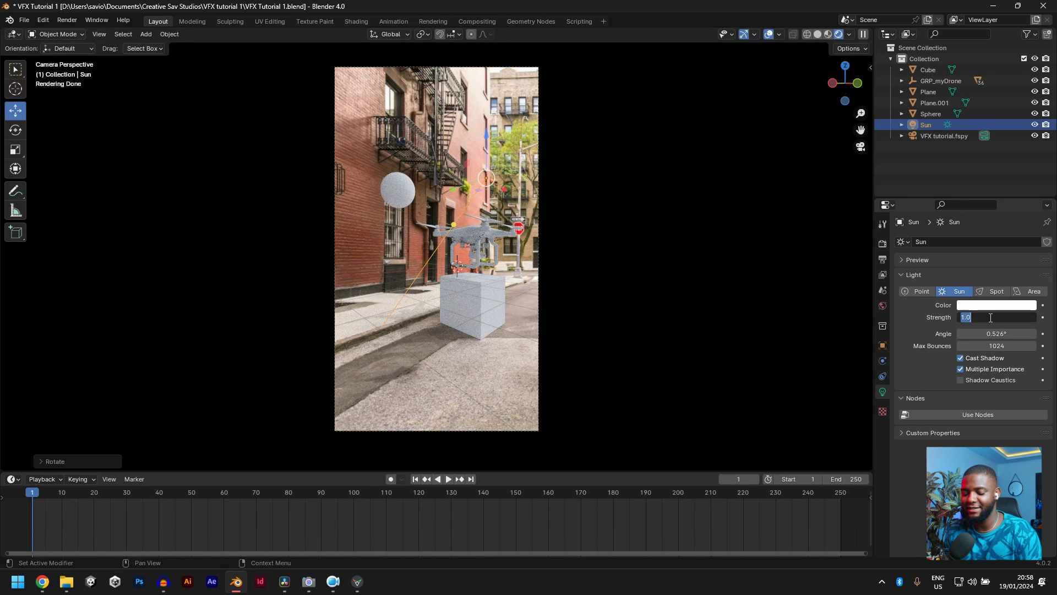
type("10.000")
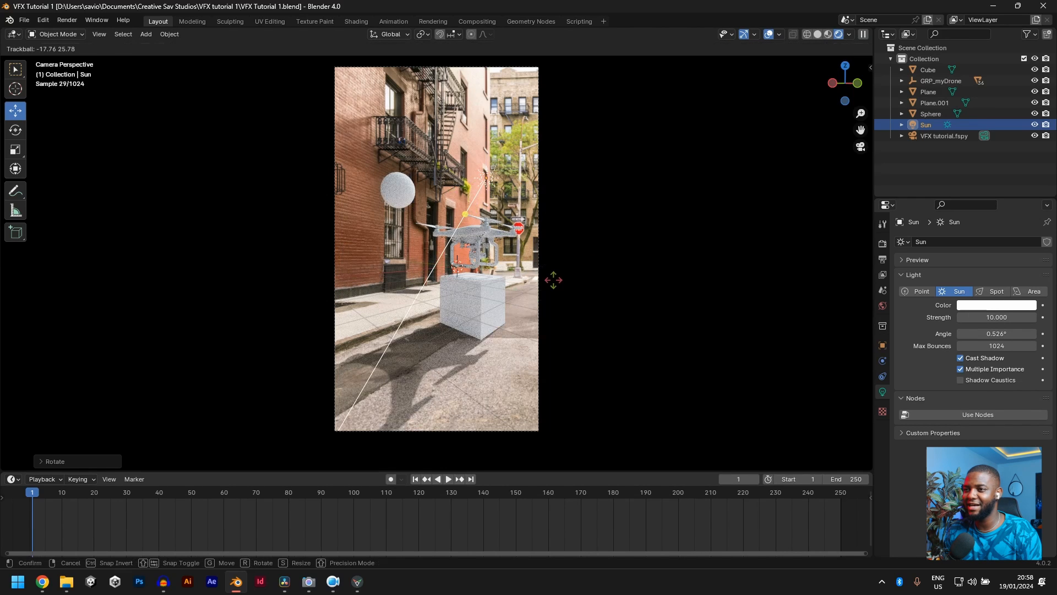
Check the drone, sphere, cube and both planes for the shadows cast by the sun.
left_click(473, 251)
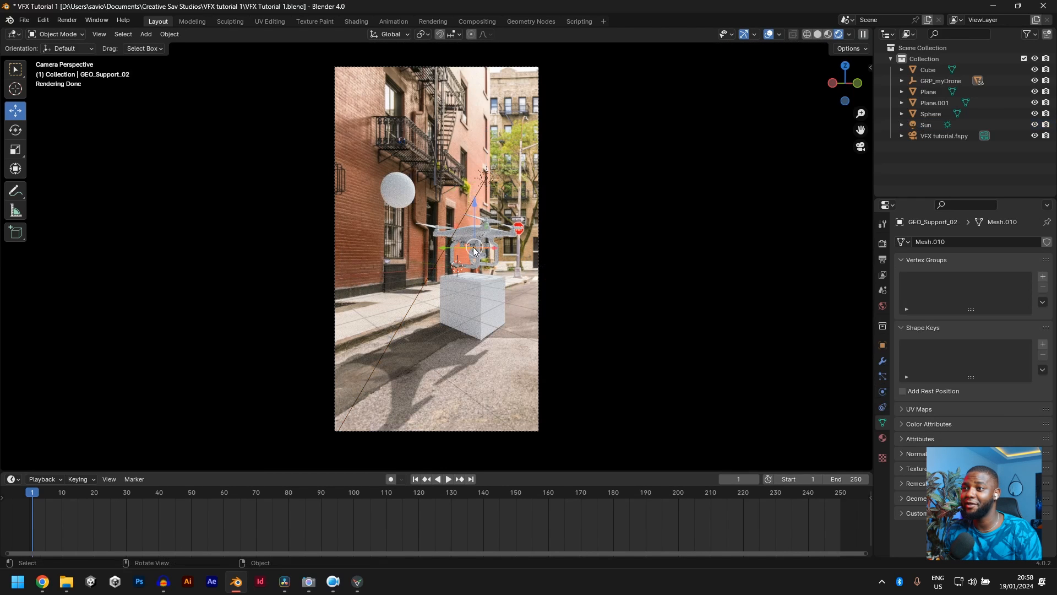
mouse_move(525, 210)
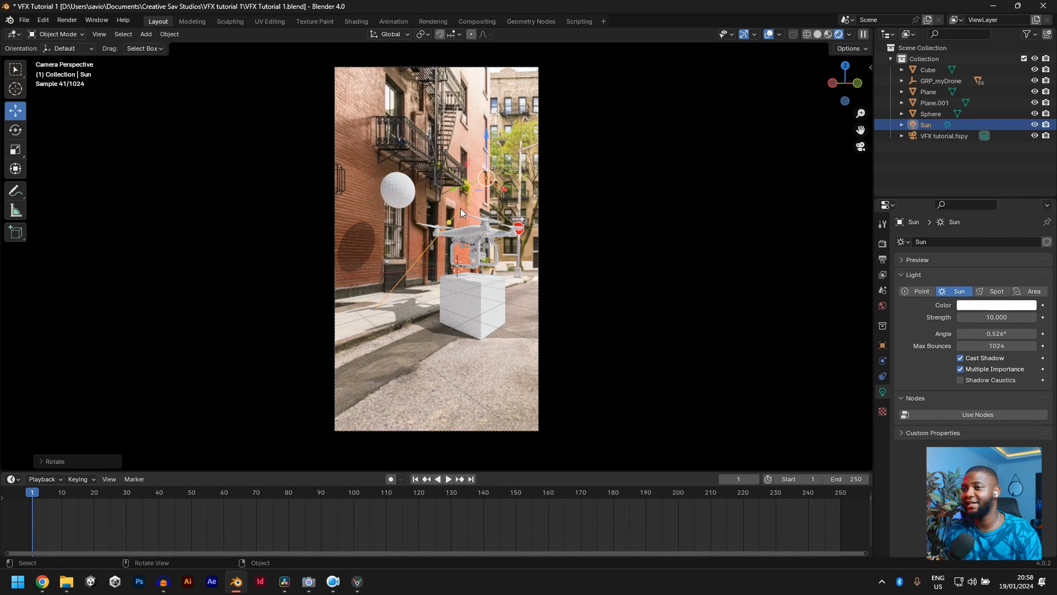
left_click(934, 104)
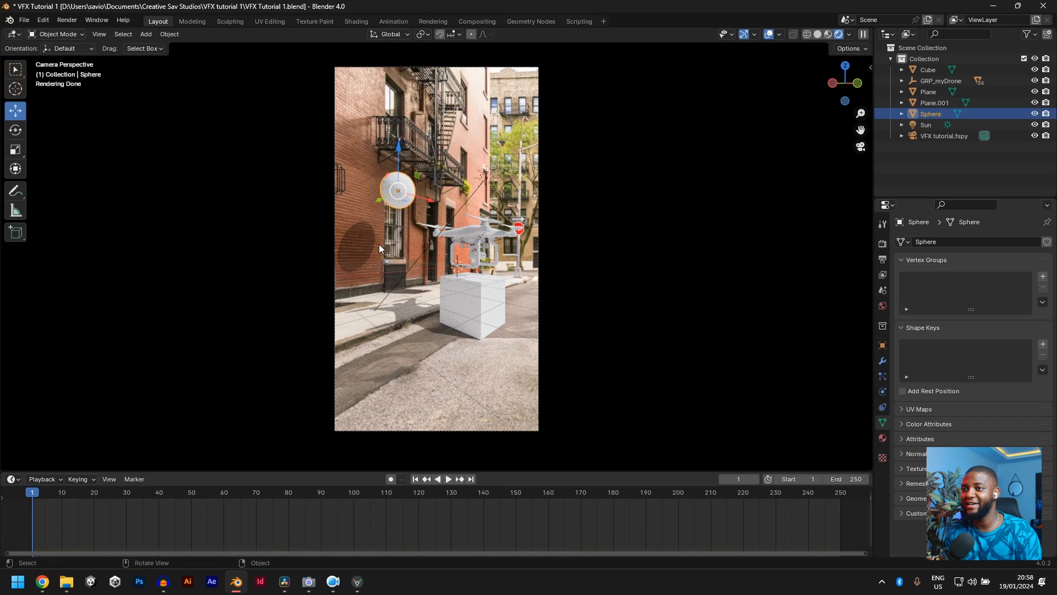
left_click(933, 103)
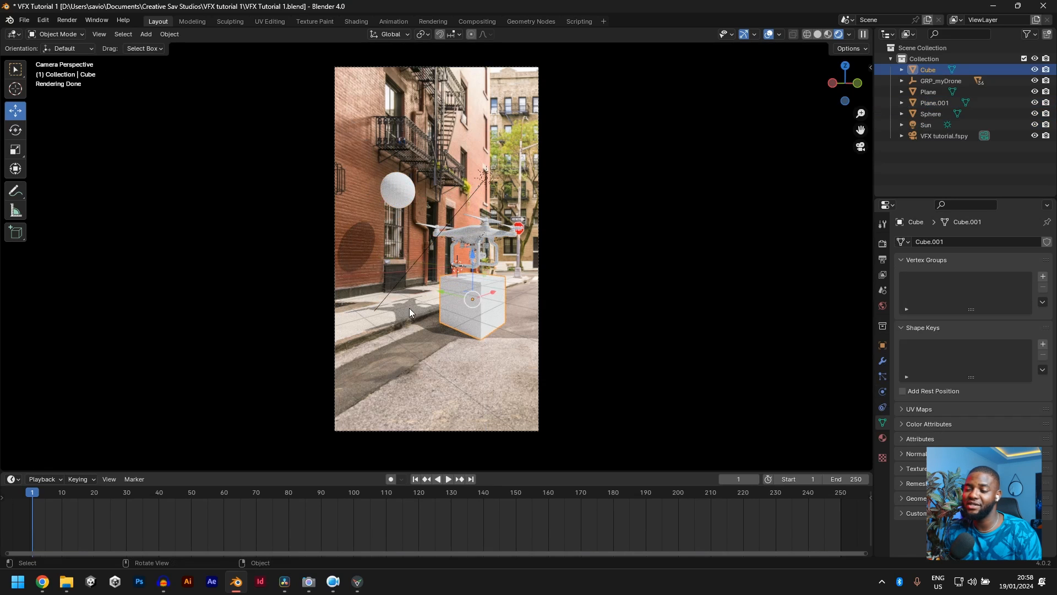
left_click(927, 91)
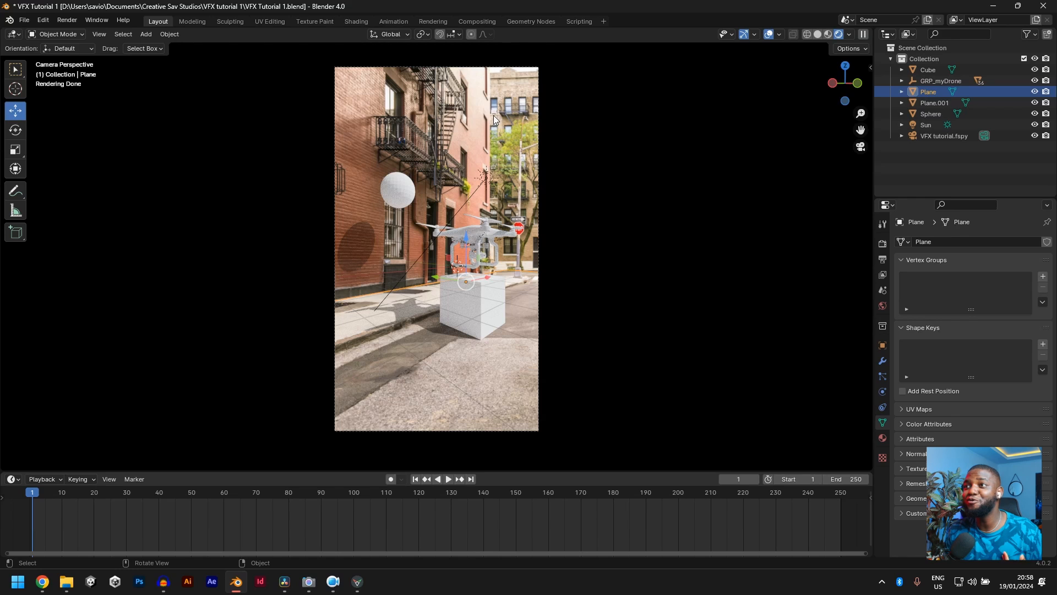
left_click(933, 104)
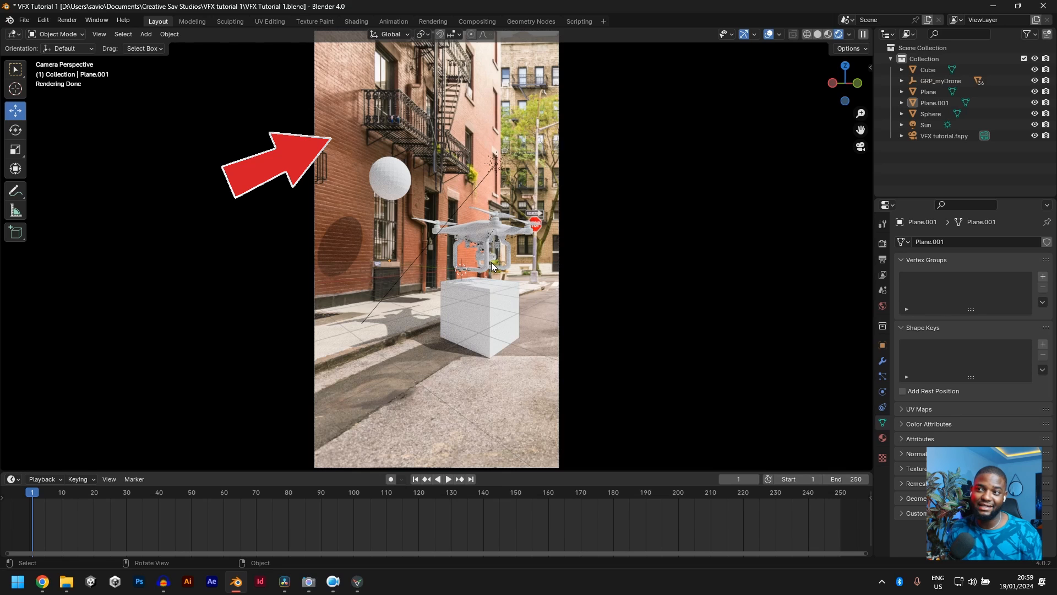
mouse_move(460, 401)
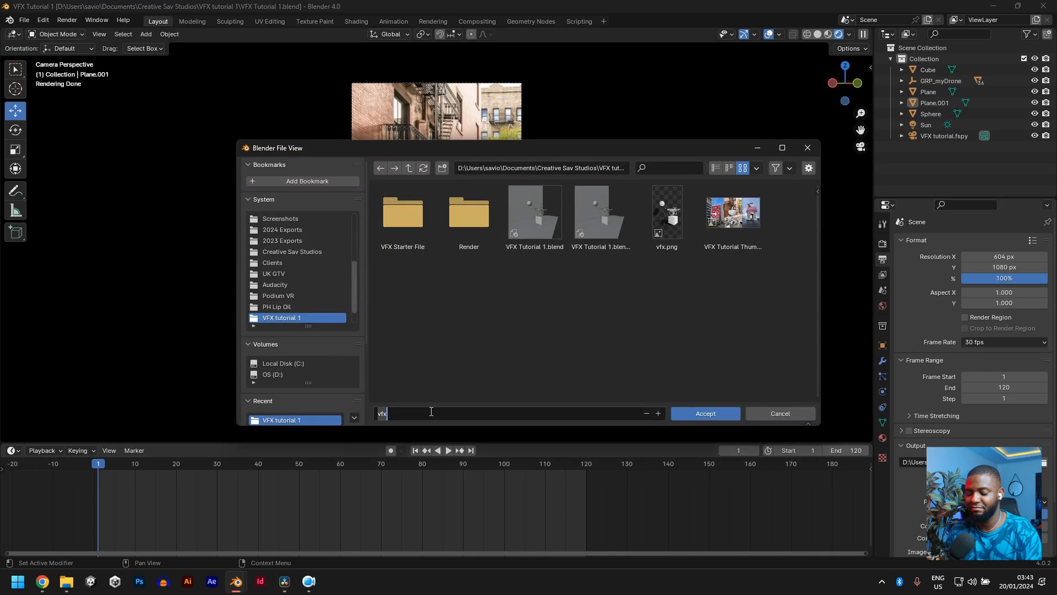
Edit the render output file name in the file browser for the VFX tutorial 1 folder.
key("Backspace")
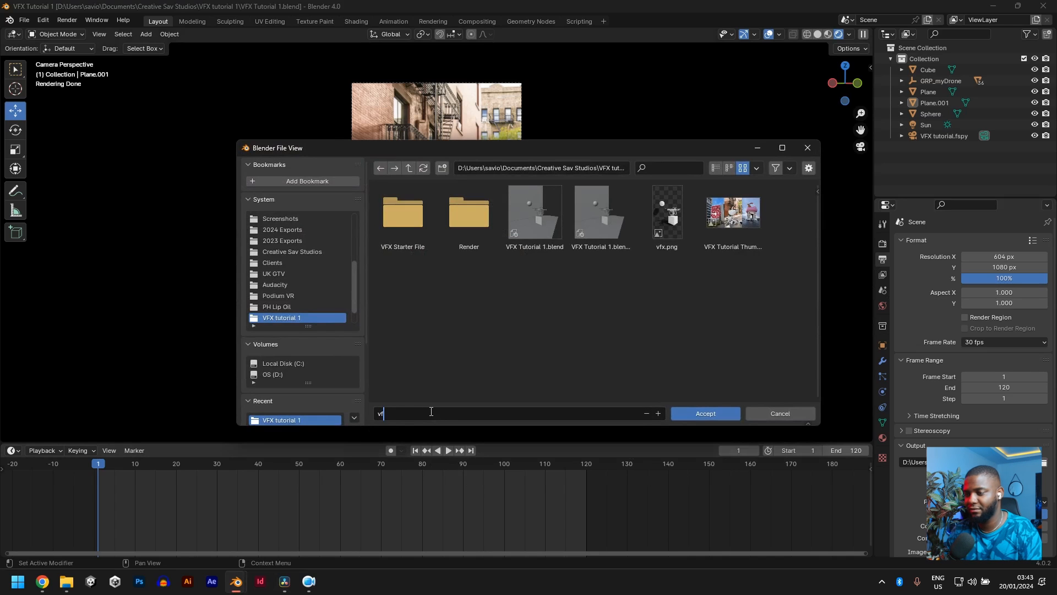
left_click(705, 413)
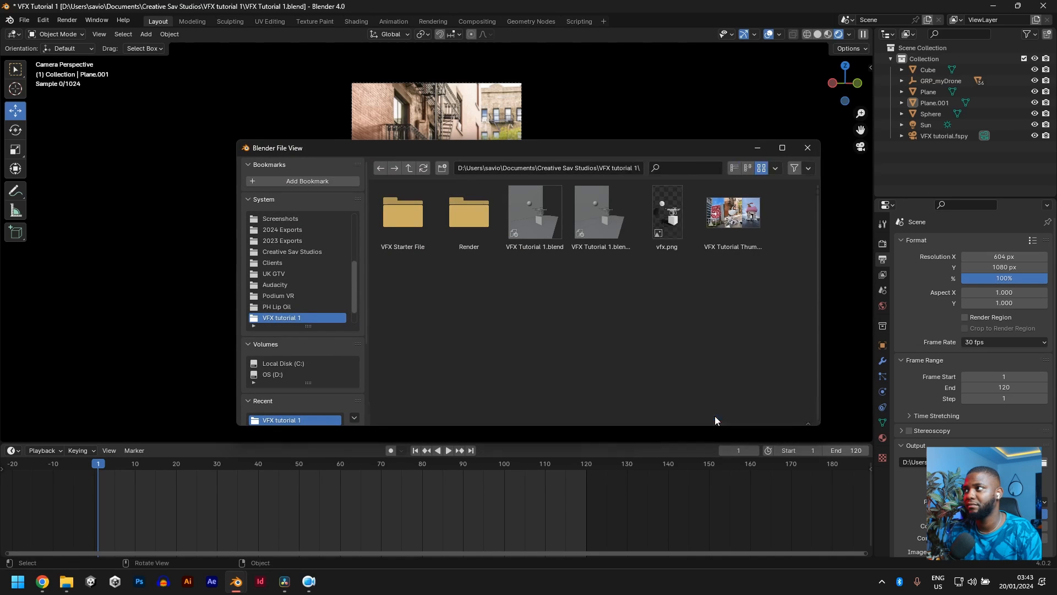